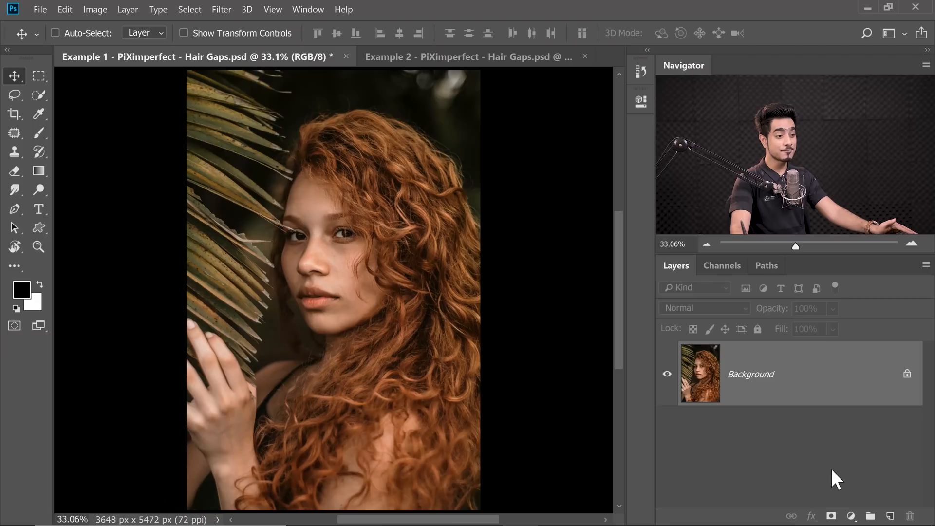
mouse_move(888, 507)
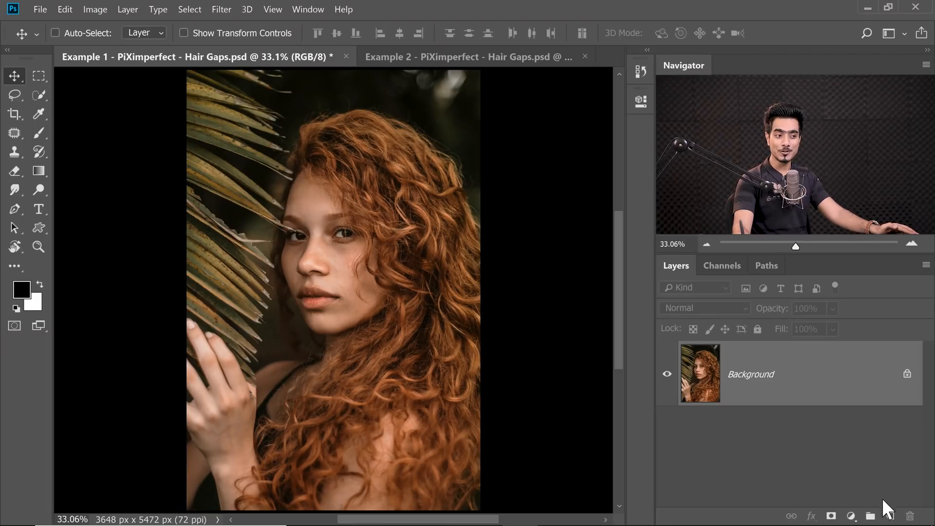
Add a new empty Layer 1 above the portrait and set it to Lighten for brush test strokes.
click(870, 516)
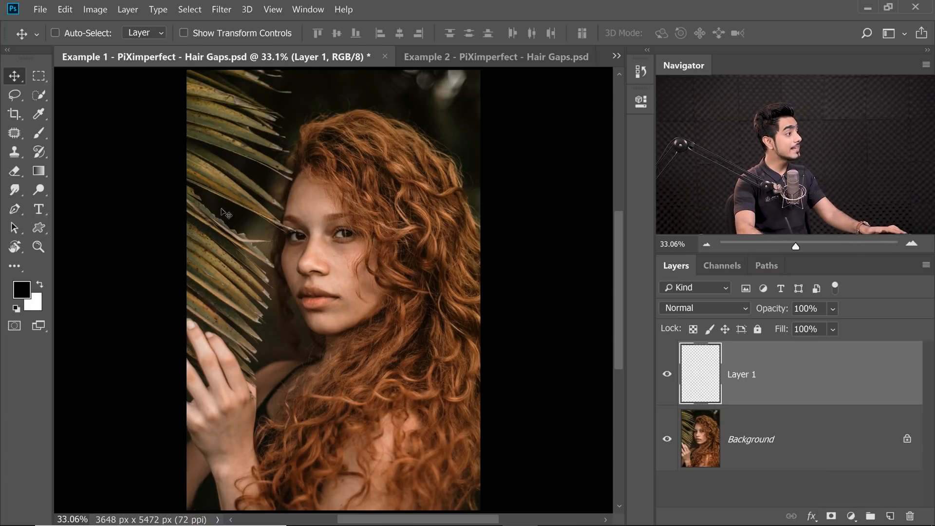
click(39, 134)
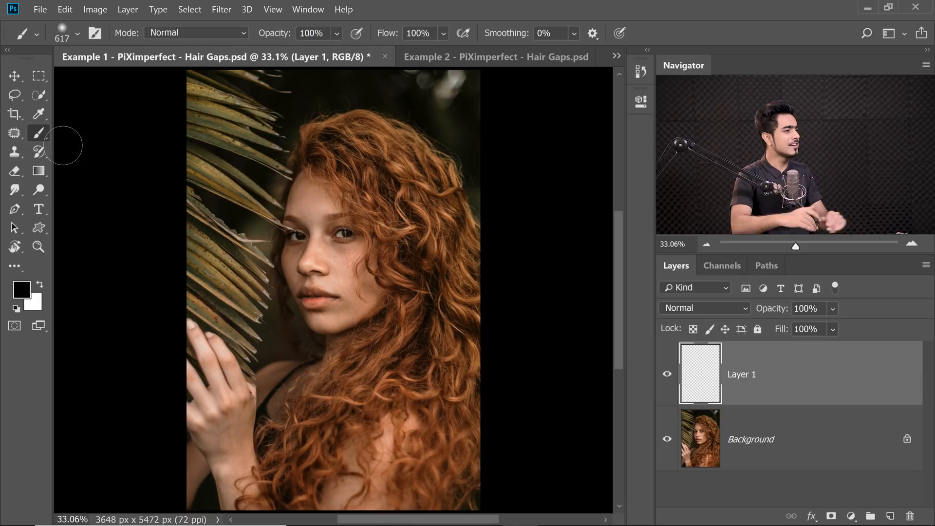
mouse_move(693, 320)
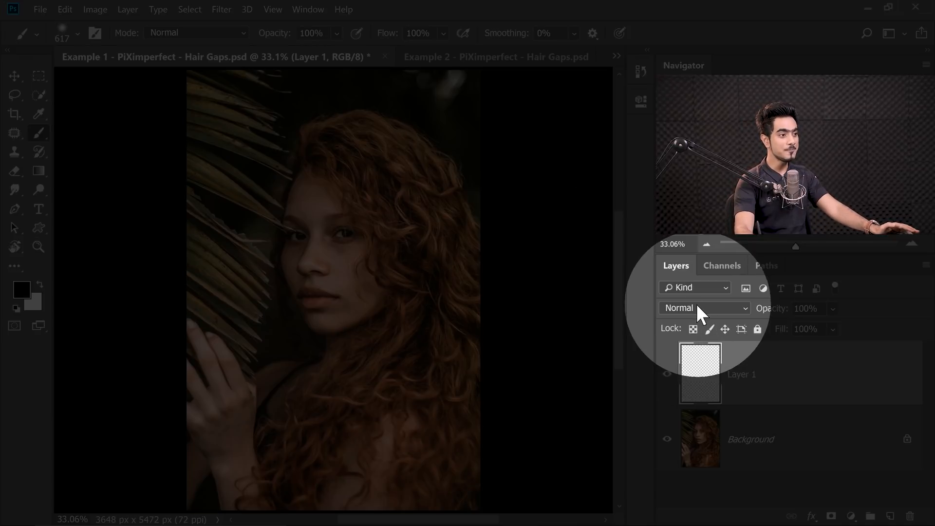
click(703, 309)
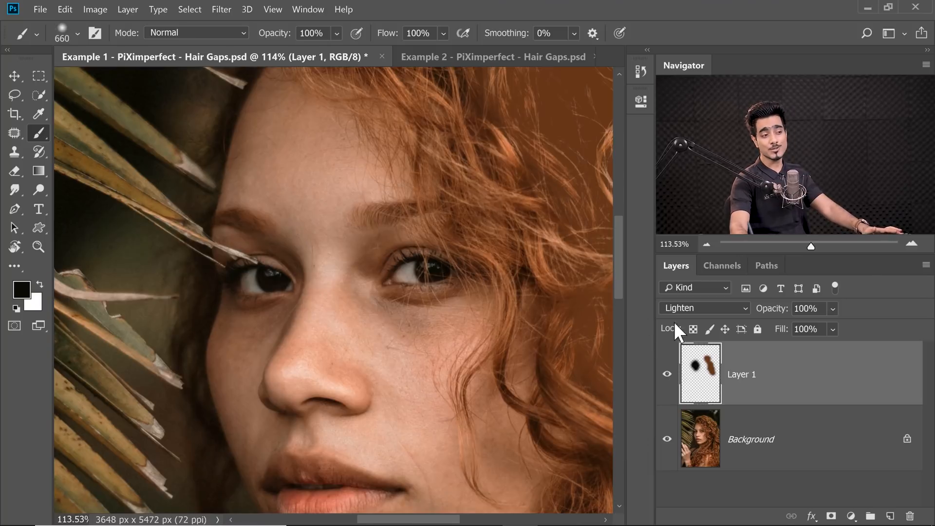
Replace Layer 1 with an empty Hair Gap layer and ready the Clone Stamp sampling Current & Below.
click(910, 516)
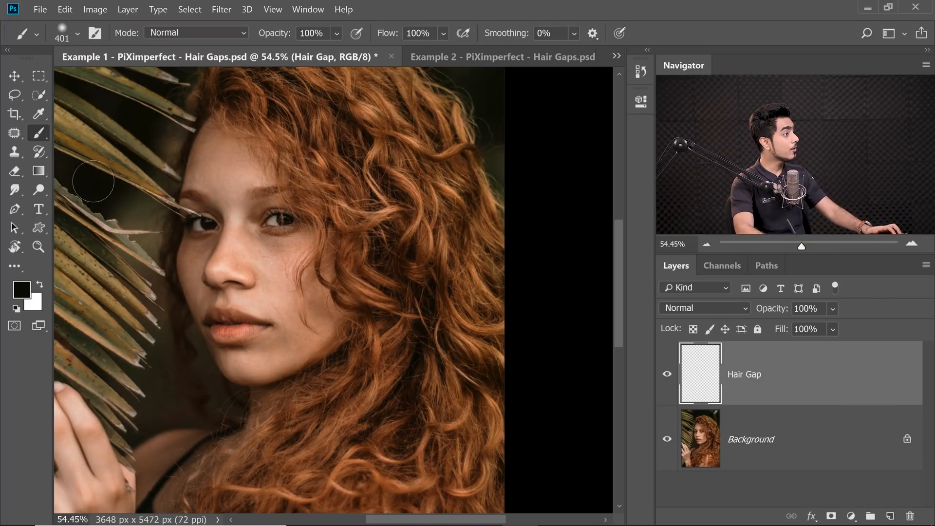
click(15, 152)
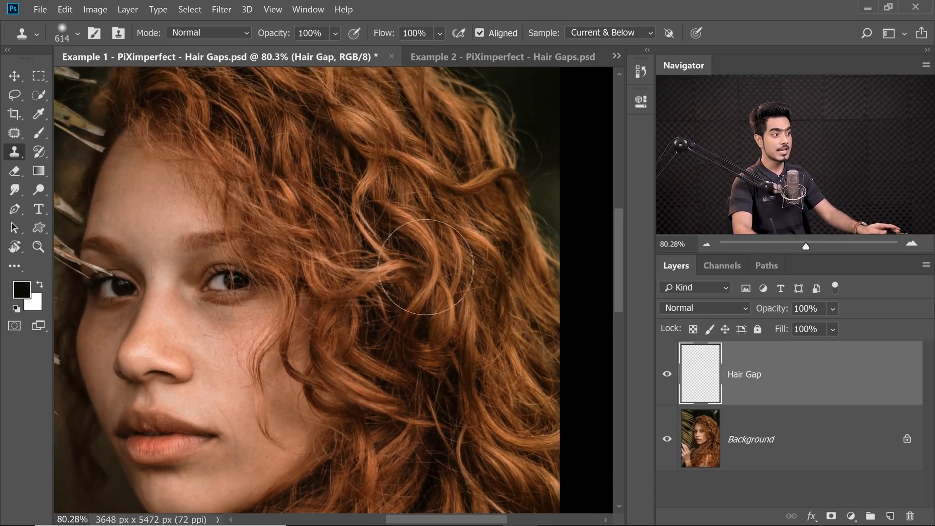
mouse_move(441, 456)
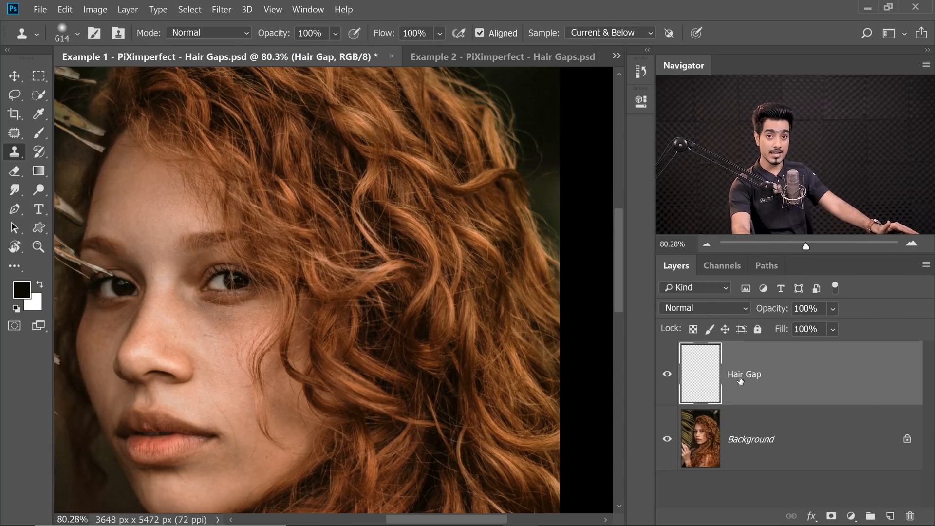
Set the Hair Gap layer to Lighten and clone hair strands into the curl gaps.
click(703, 308)
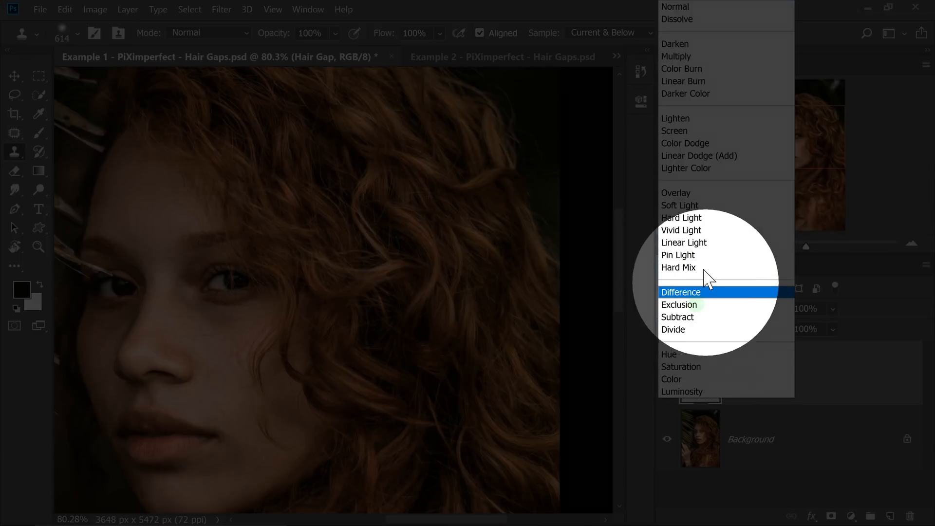
click(675, 118)
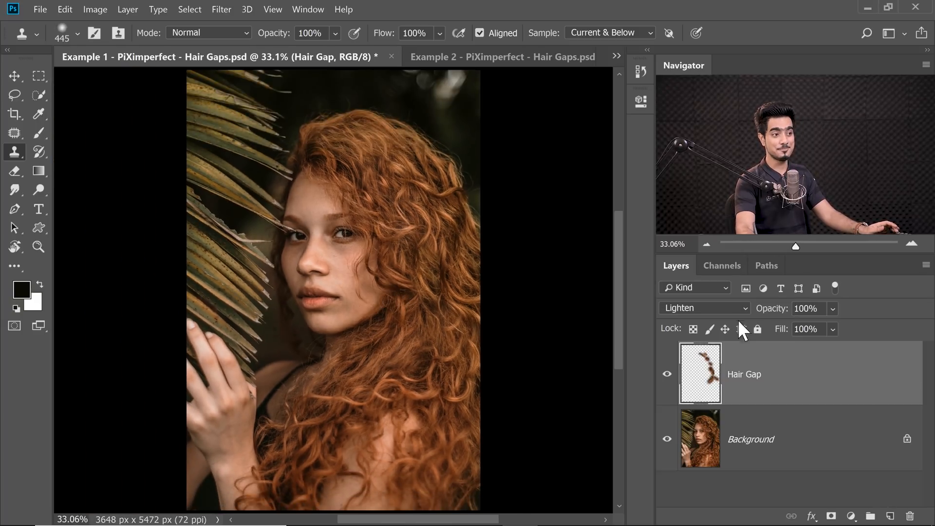
Lower the Hair Gap layer's opacity to 45%.
triple_click(803, 309)
text(45)
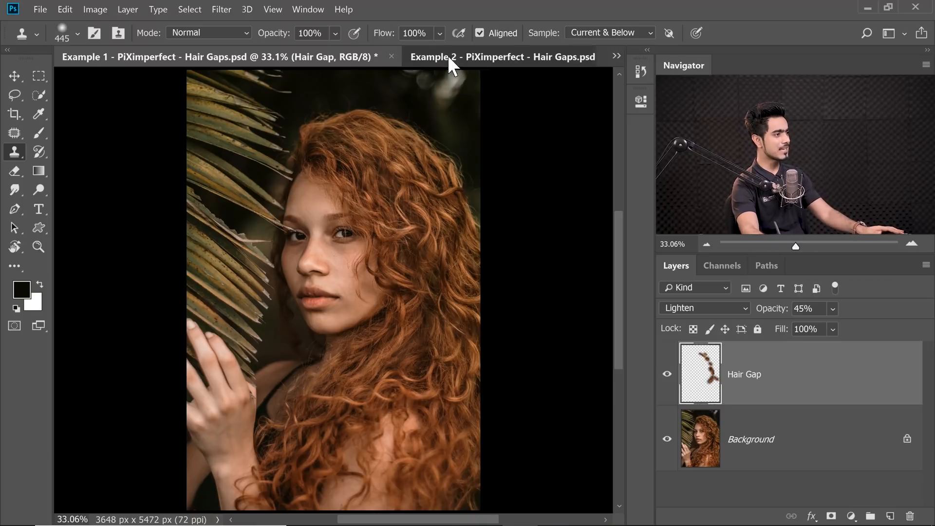
In the Example 2 document, add an empty Hair Gaps Fill layer set to Lighten above the red-bob photo.
click(503, 56)
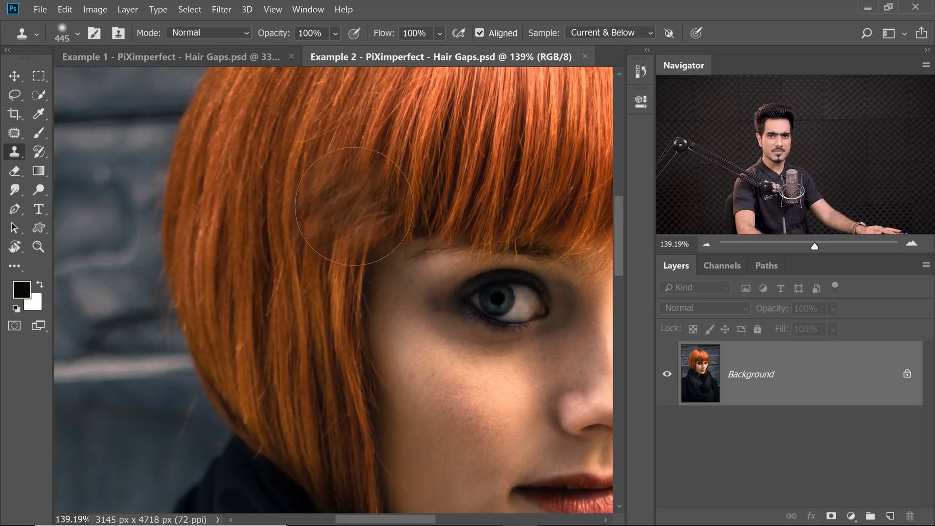
click(352, 213)
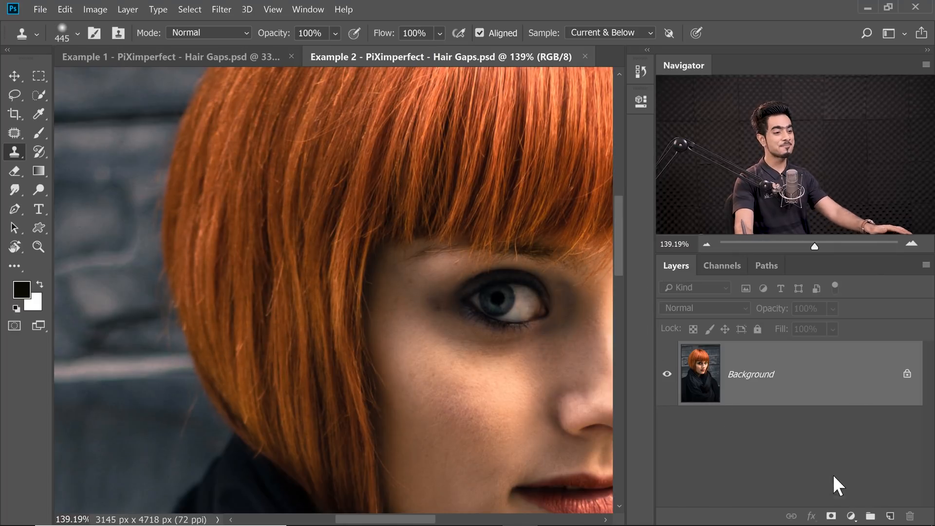
click(889, 516)
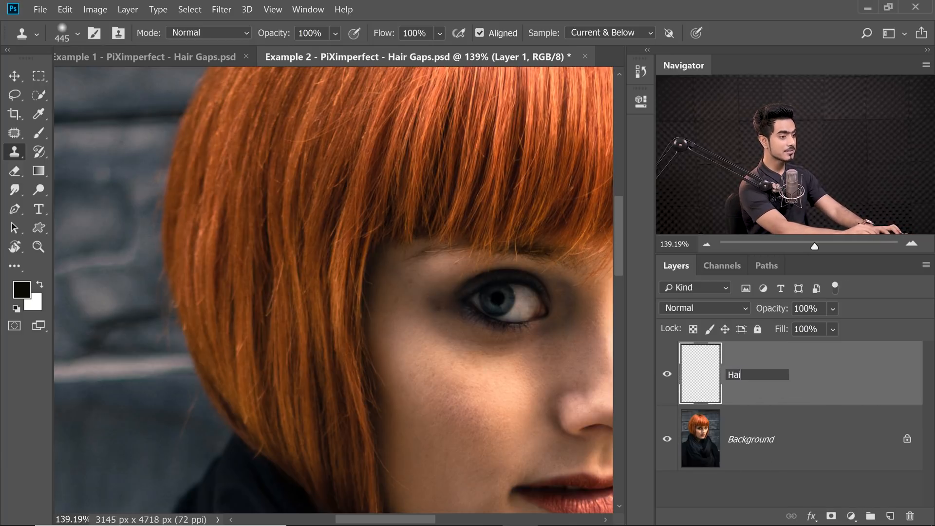
text(Hair Gaps Fill)
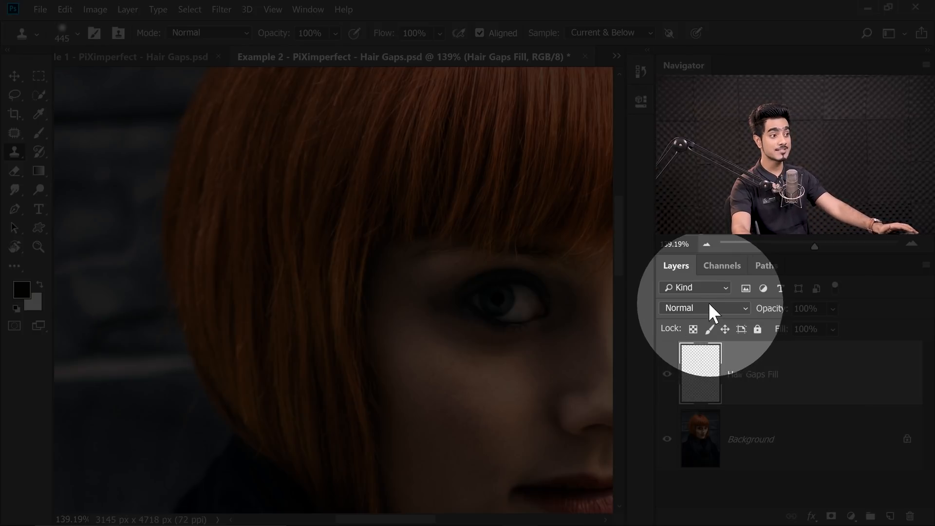
click(703, 308)
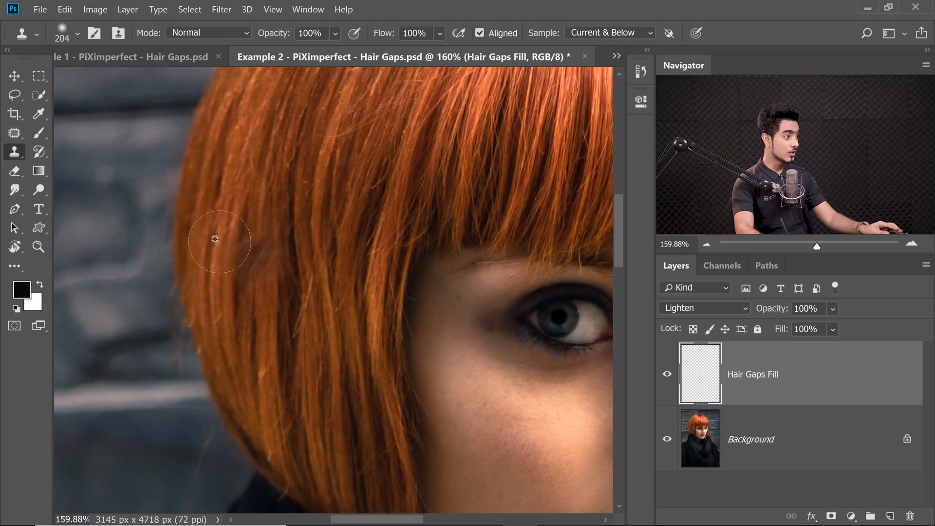
mouse_move(200, 203)
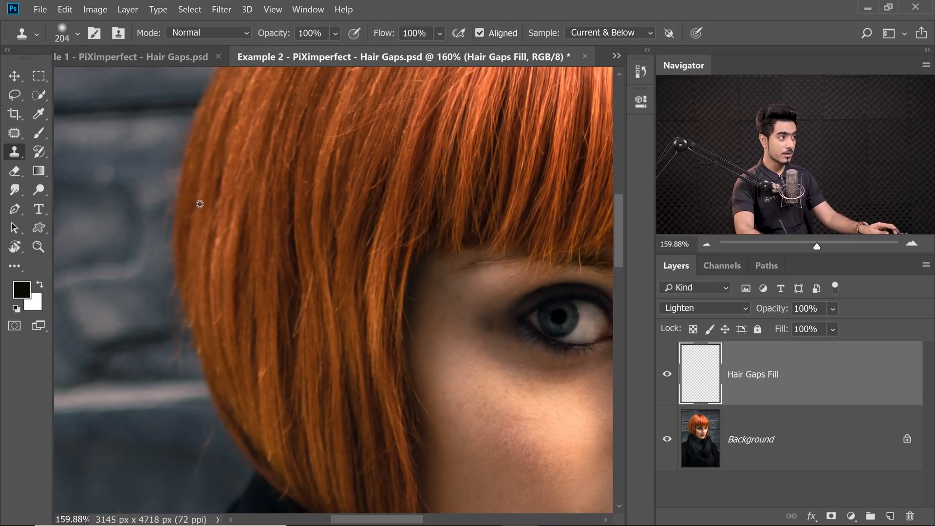
mouse_move(205, 241)
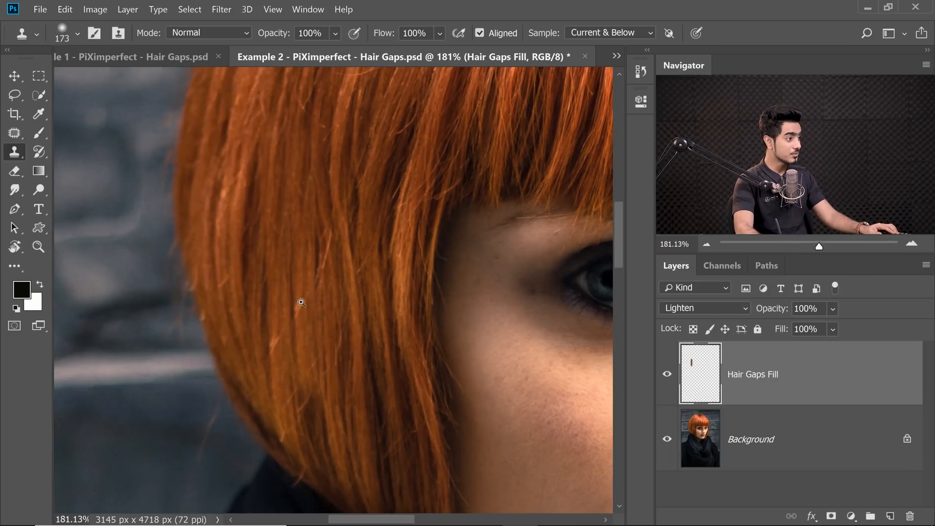
Clone hair strands into the gaps on the left side of the red bob on Hair Gaps Fill.
scroll(up, 3)
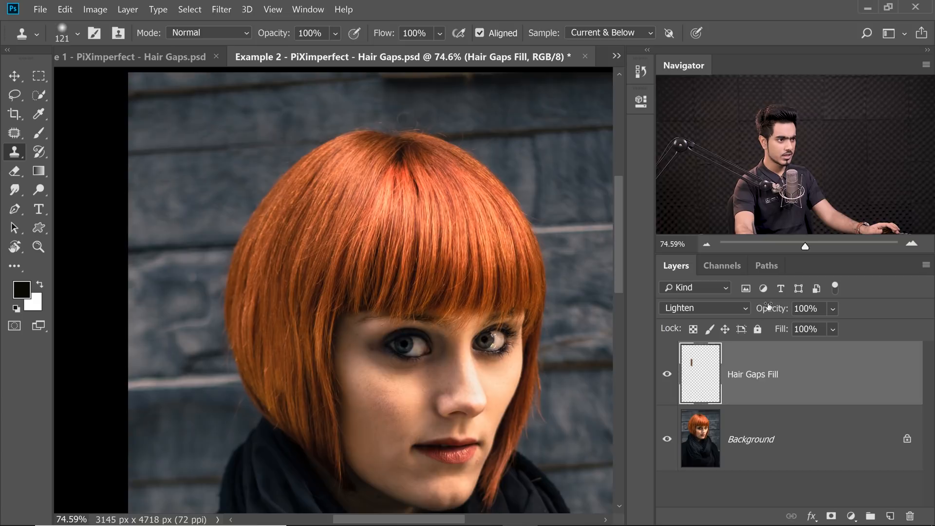
Add a second Layer 1 above Hair Gaps Fill with cloned hair near the top of the bob.
triple_click(804, 309)
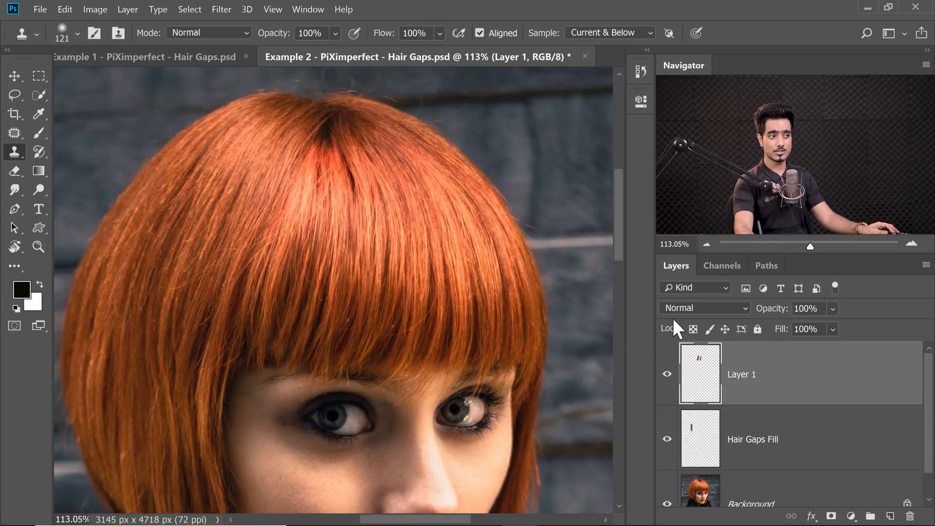
click(703, 308)
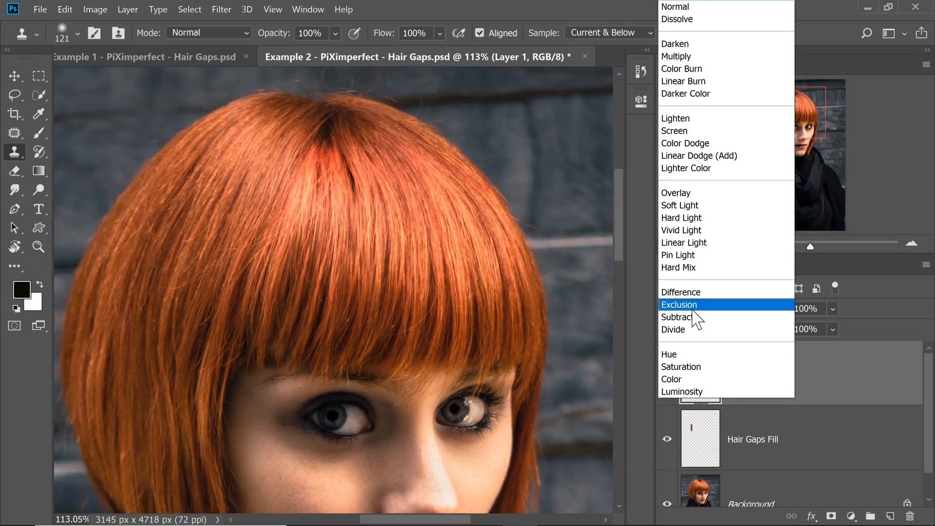
Set Layer 1 to Lighten and clone hair into the gaps along the bob's crown.
click(676, 118)
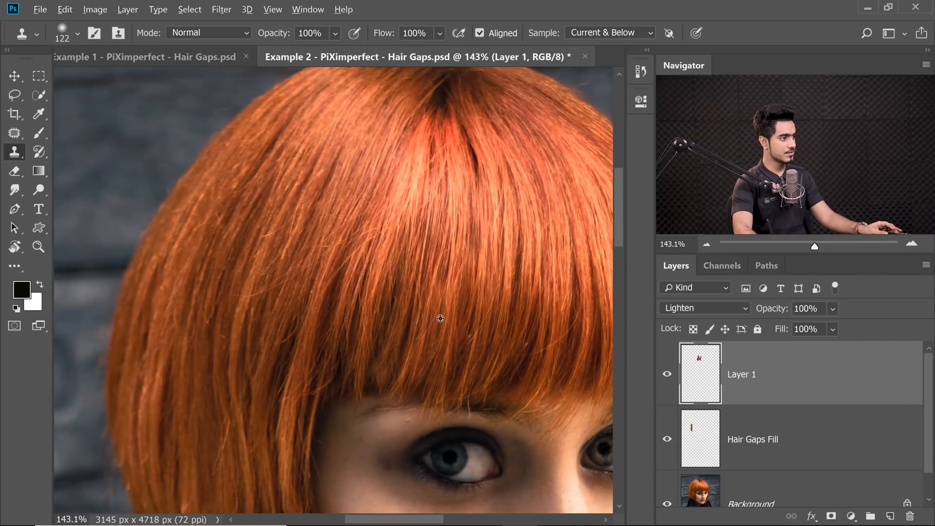
mouse_move(403, 296)
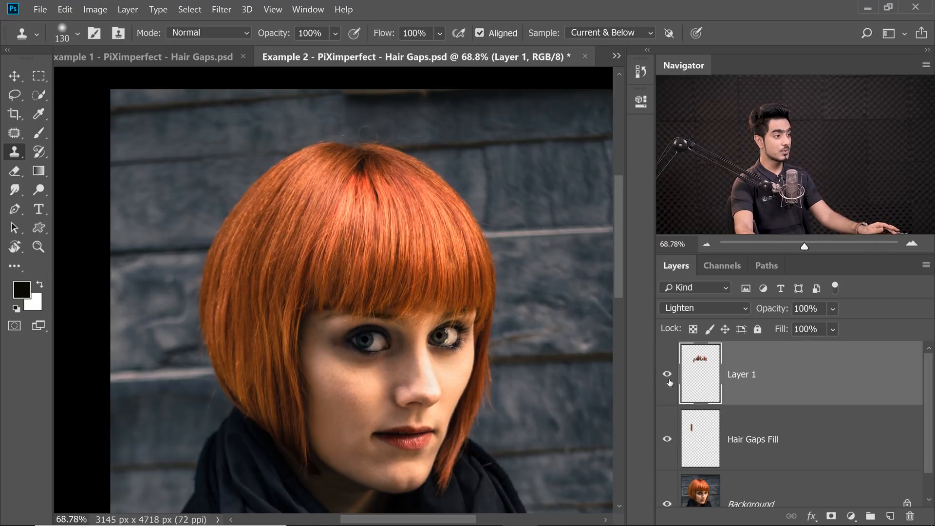
mouse_move(603, 360)
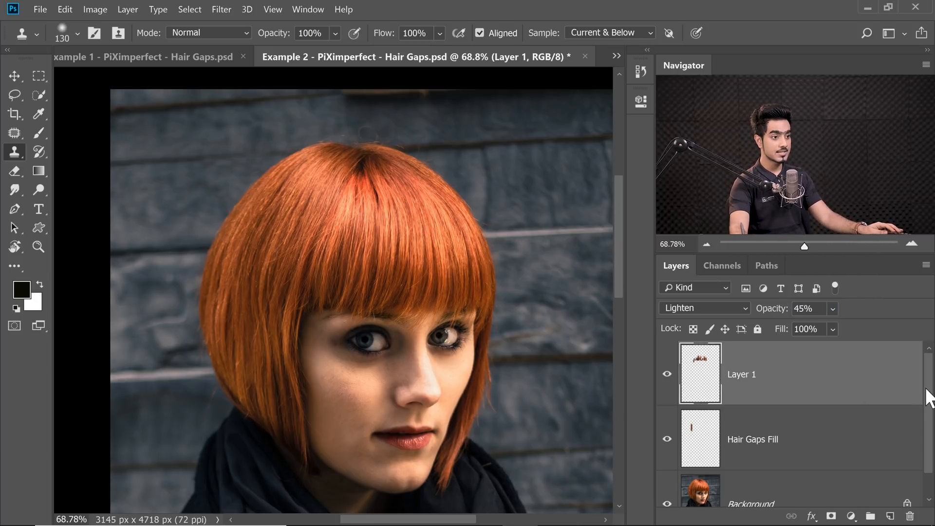
Lower Layer 1's opacity to 45% to soften the cloned crown hair.
scroll(down, 3)
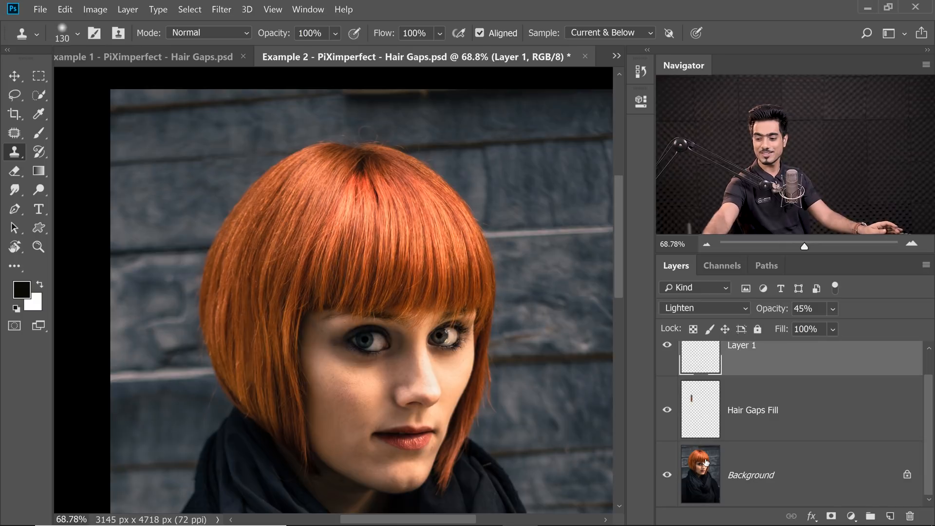
mouse_move(700, 475)
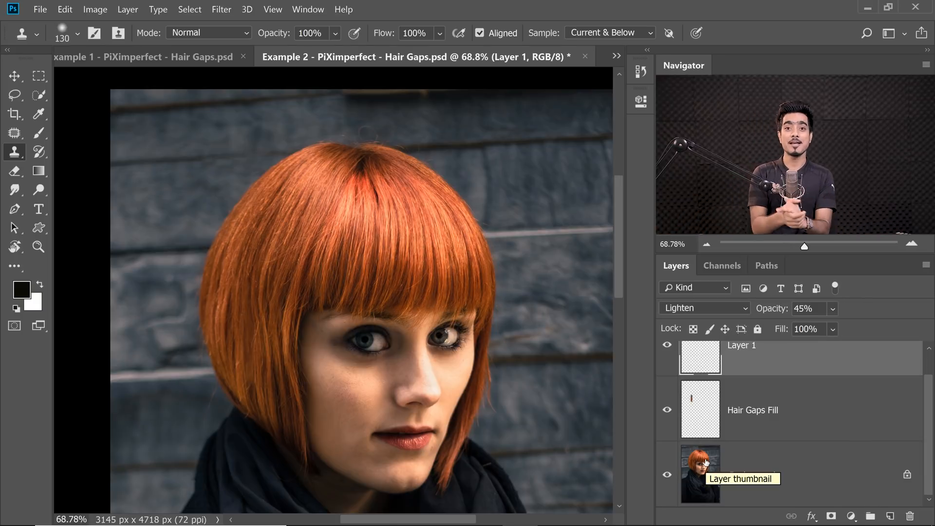